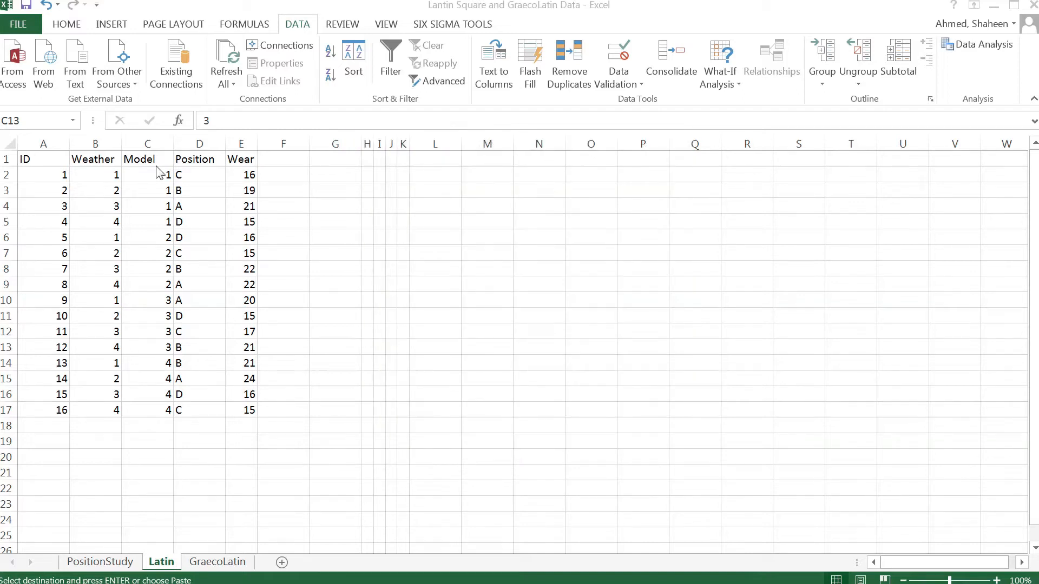
mouse_move(44, 162)
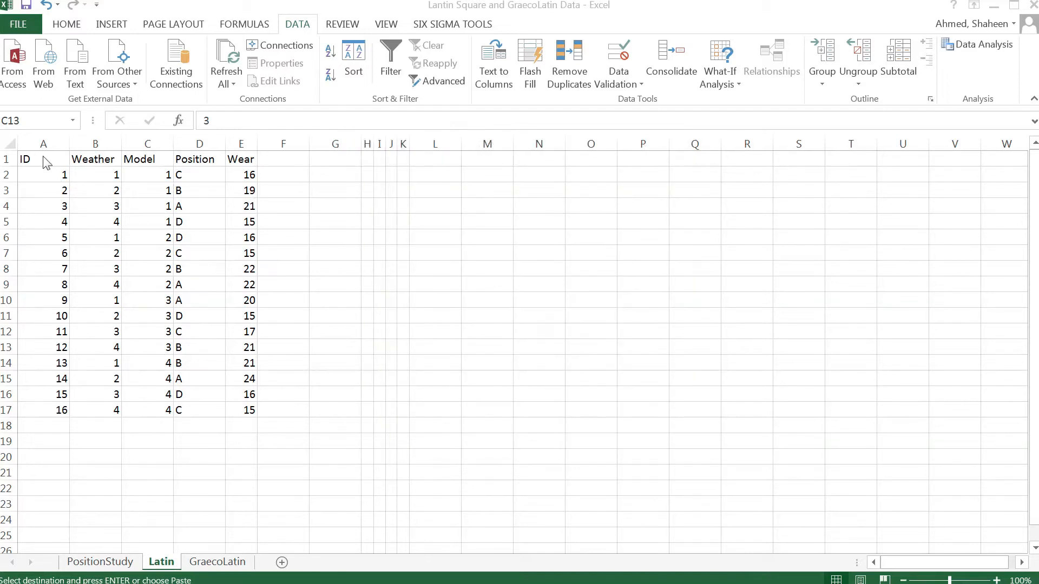
- Switch from the Excel Latin sheet to the exam document in Word
left_click(147, 347)
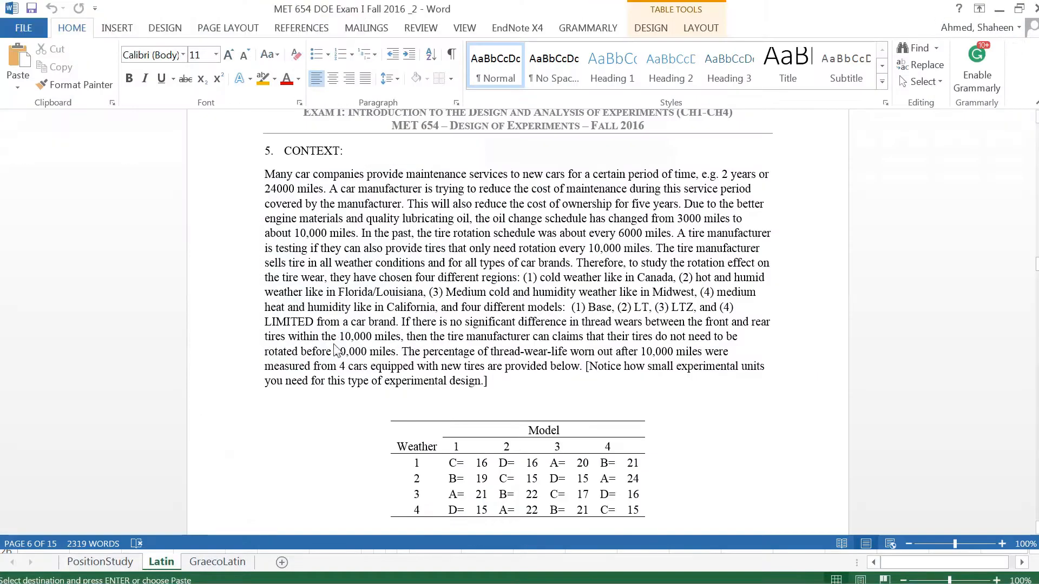
- Scroll to the weather-by-model wear table and zoom to 140% to read it
scroll("down", 3)
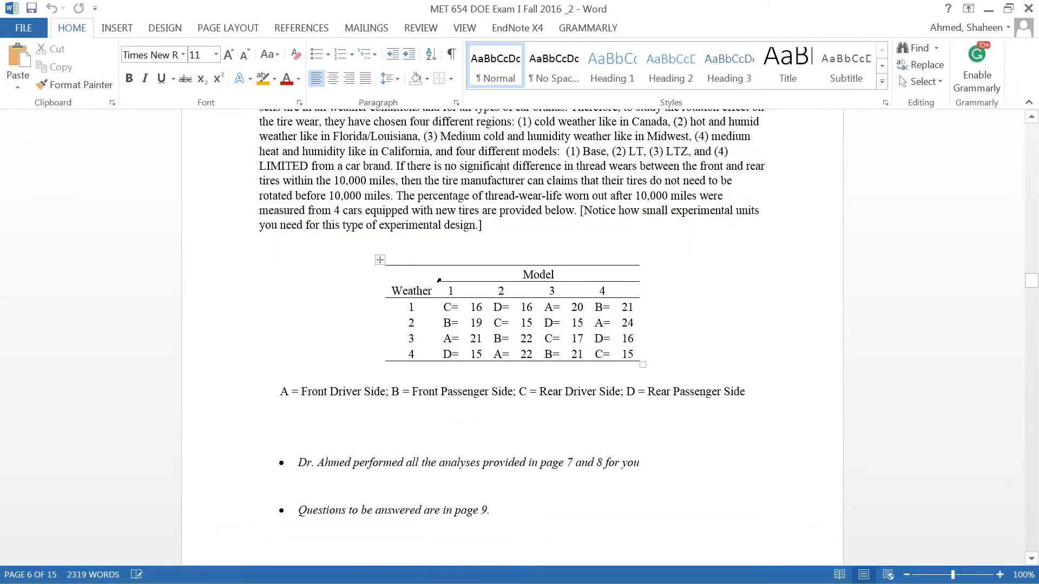
left_click(1000, 574)
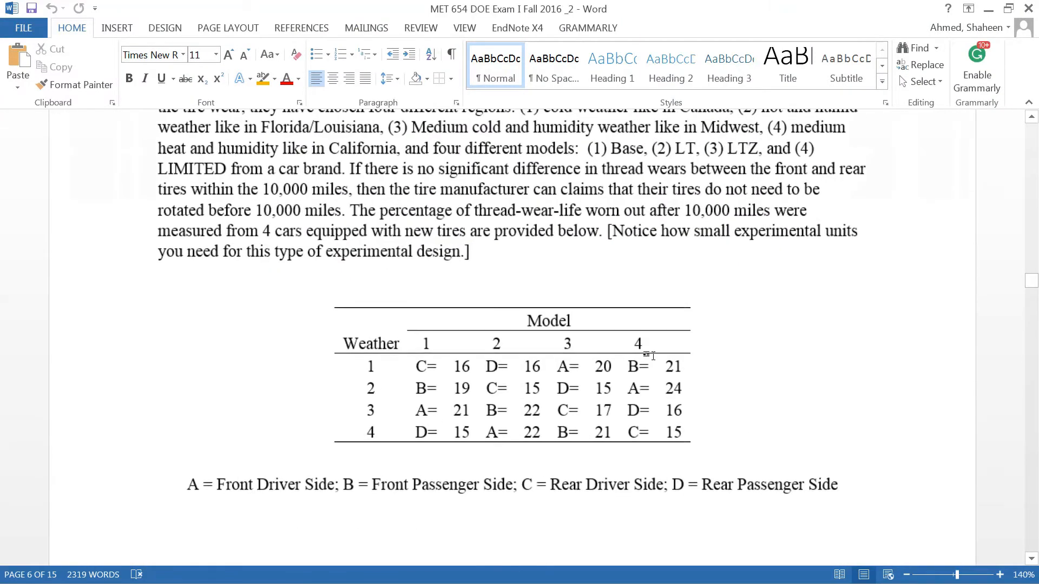
mouse_move(989, 8)
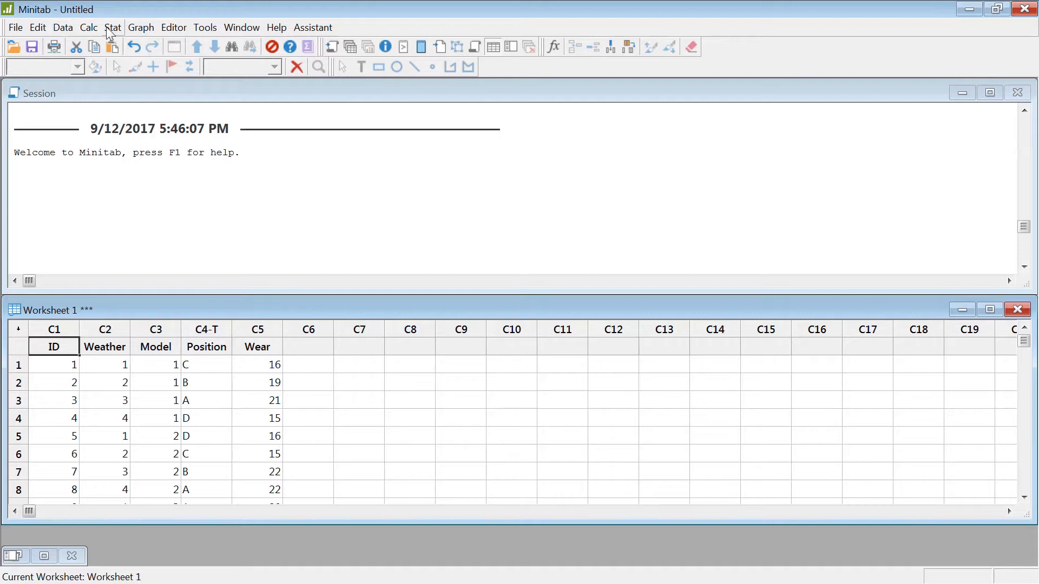
- Start a Fit General Linear Model analysis from Stat > ANOVA with Wear as response
left_click(112, 27)
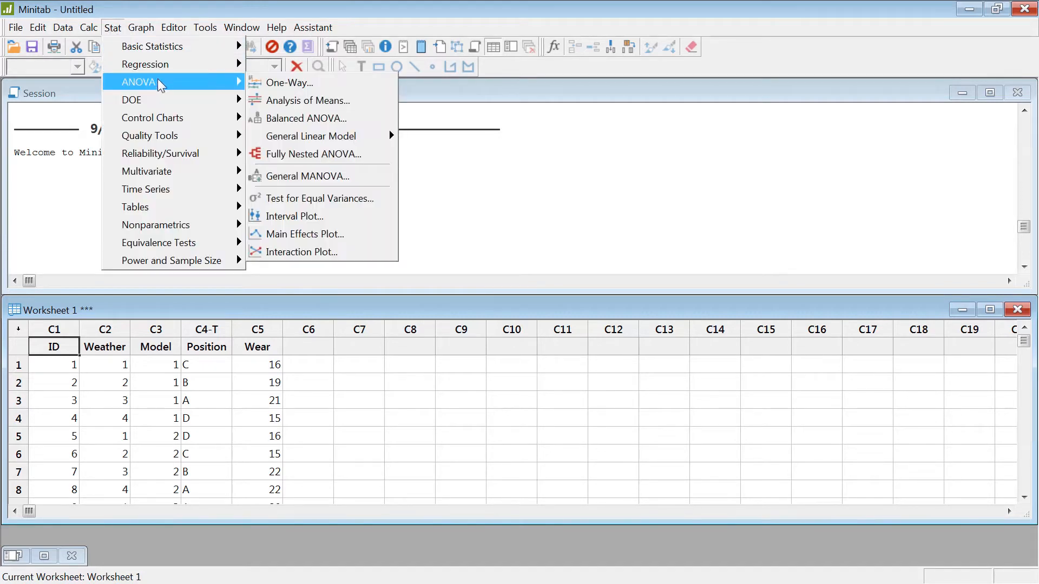
mouse_move(310, 137)
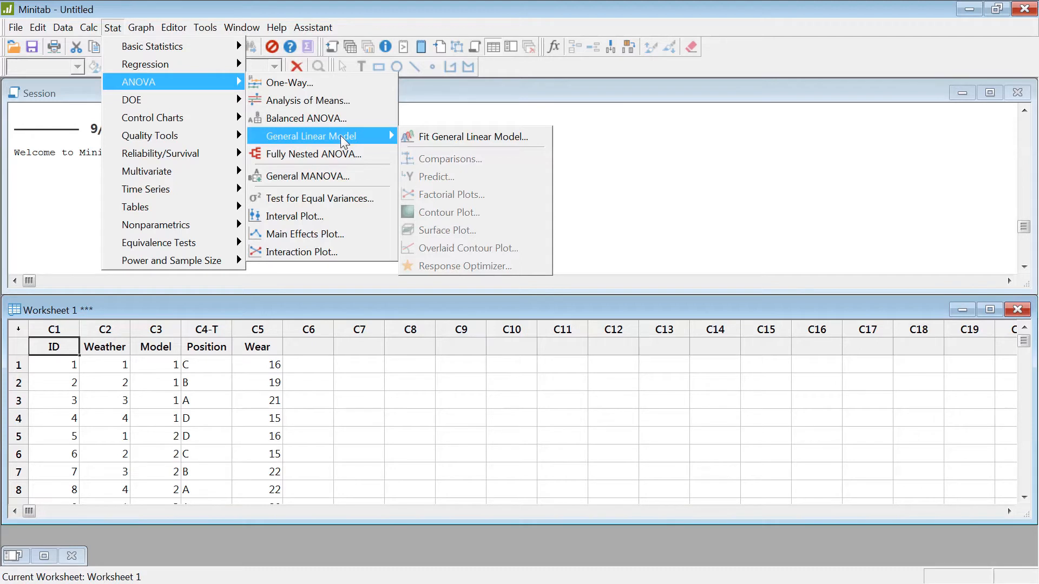
mouse_move(306, 118)
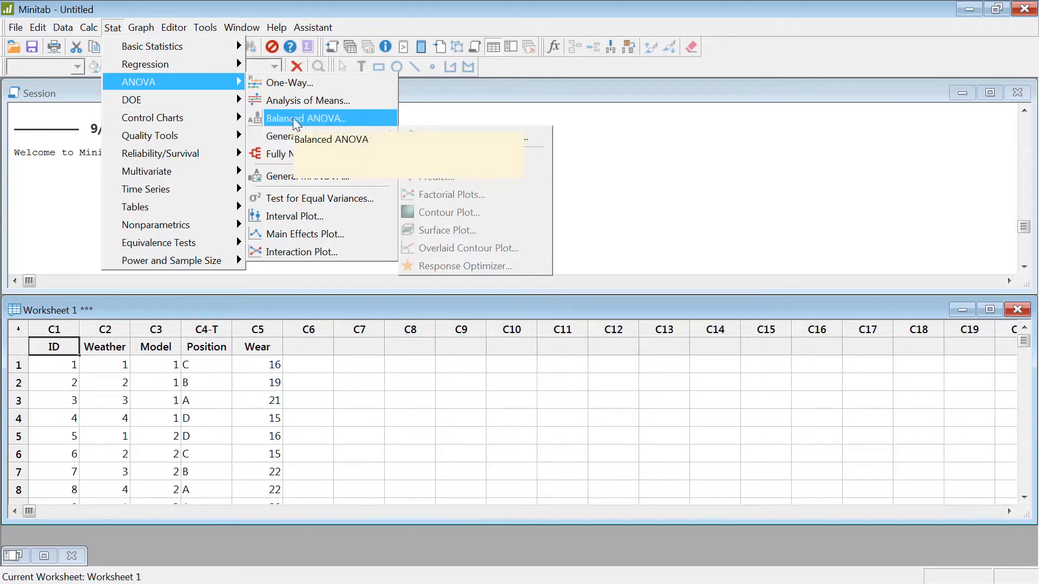
mouse_move(310, 136)
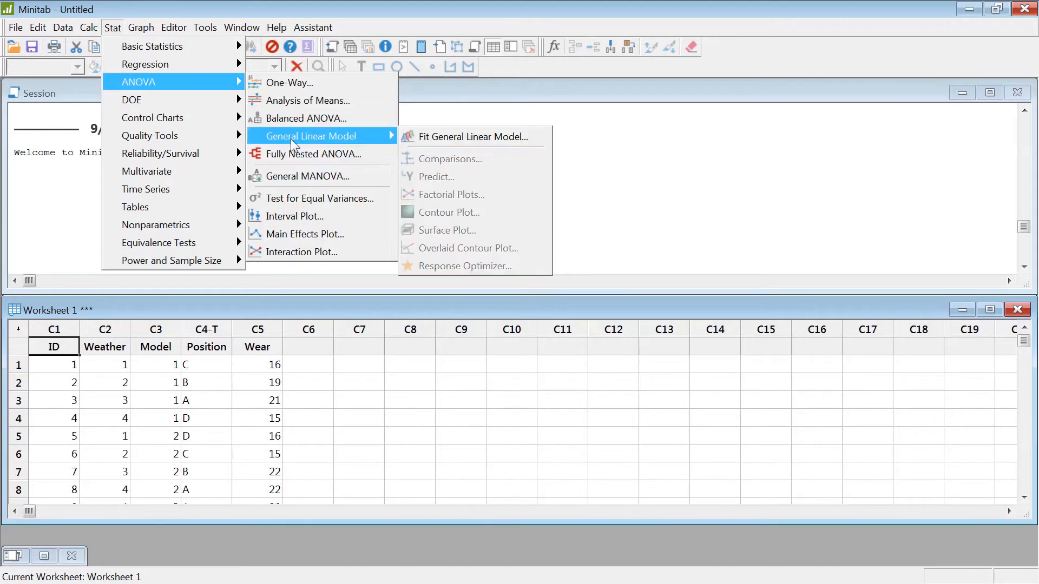
mouse_move(474, 136)
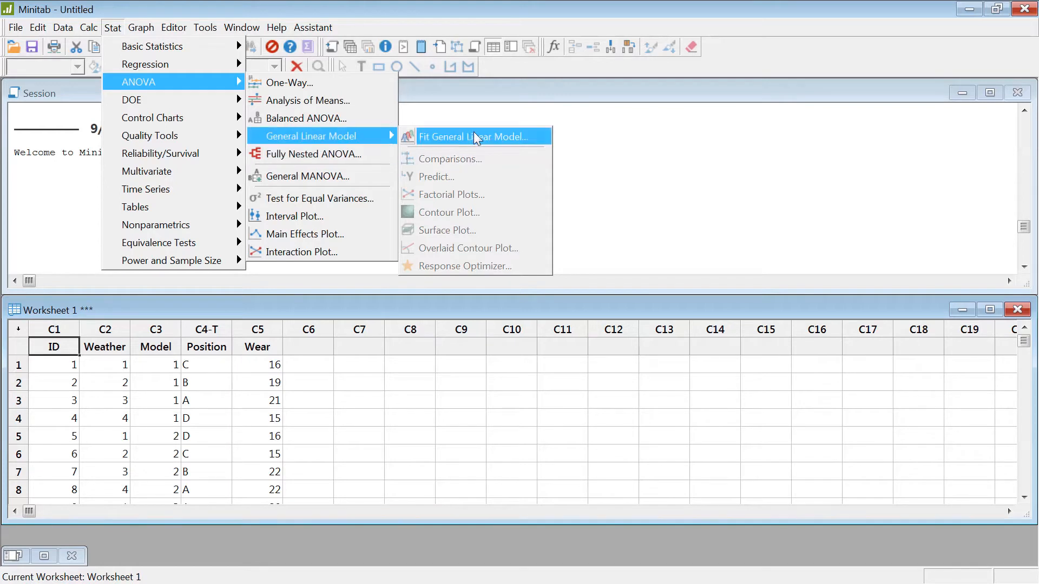
mouse_move(396, 141)
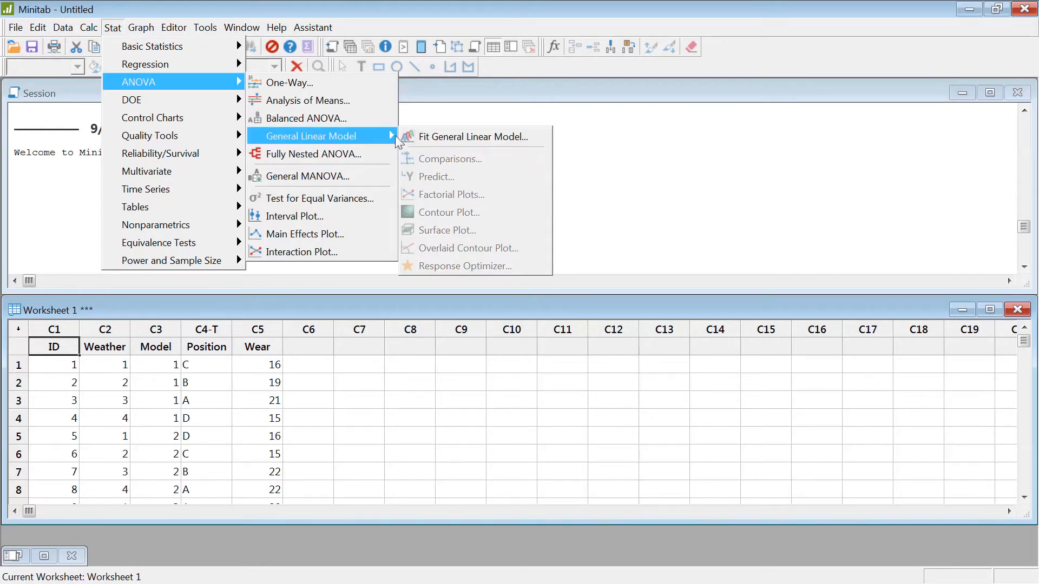
mouse_move(473, 136)
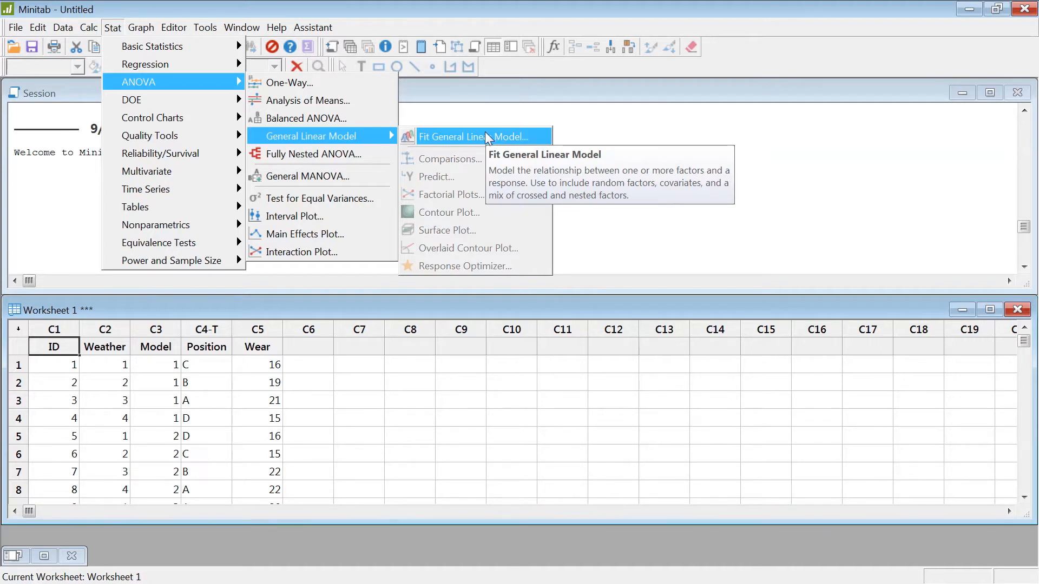
left_click(474, 137)
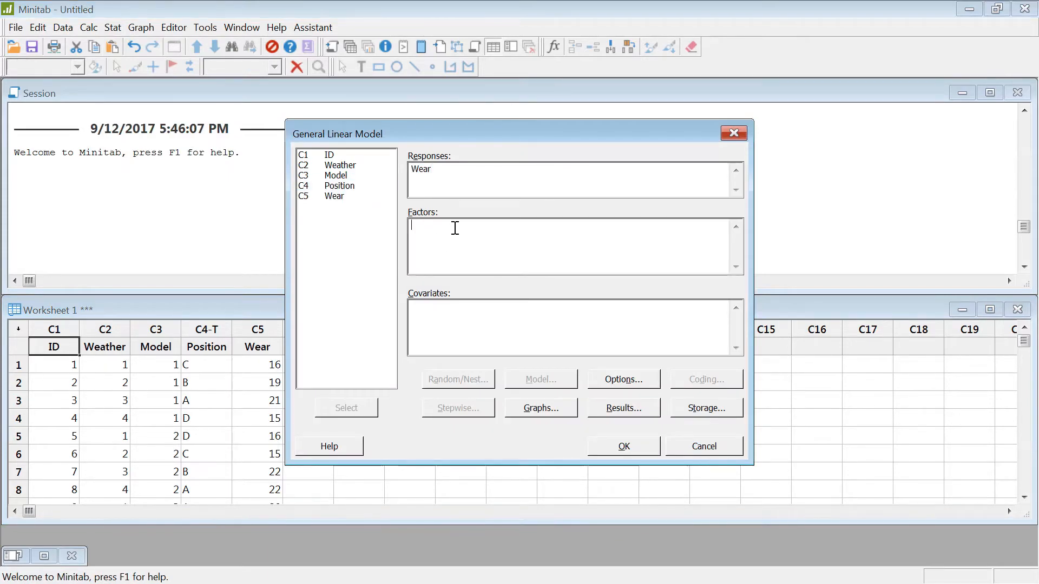
- Use Weather, Model and Position as factors, make Weather and Model random, and run the model
left_click_drag(329, 155, 337, 185)
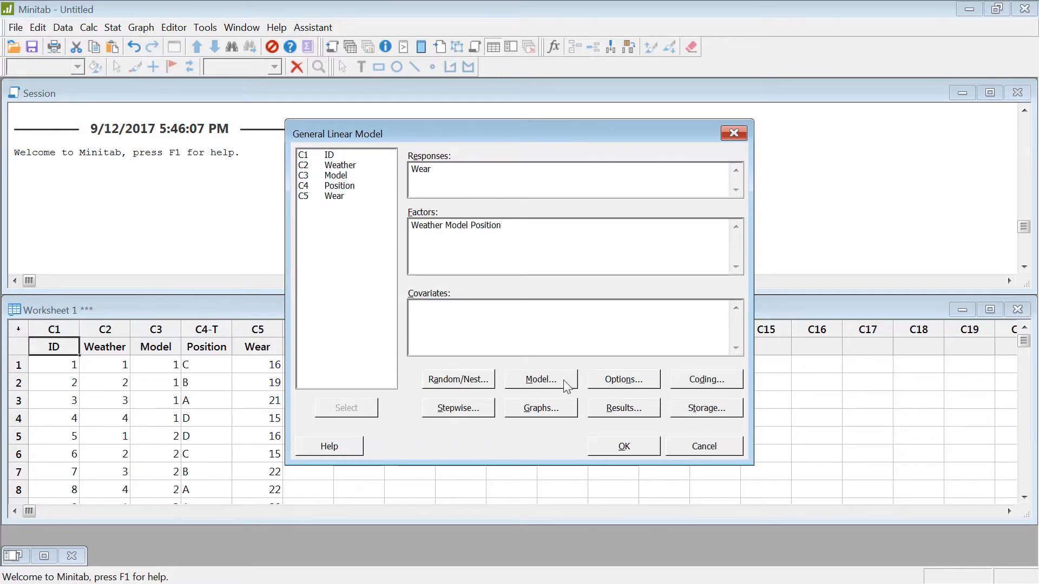
left_click(456, 379)
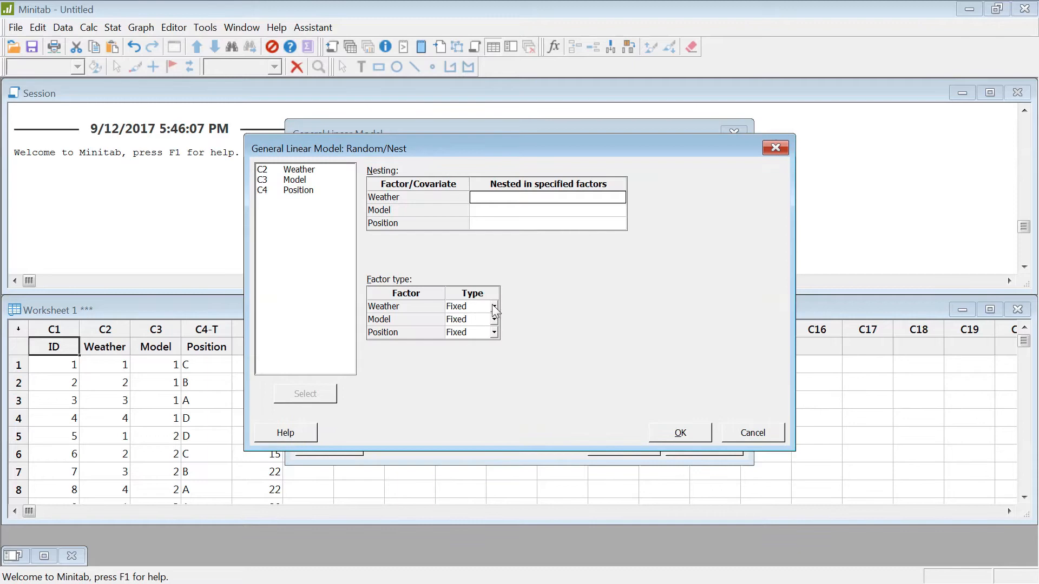
left_click(465, 306)
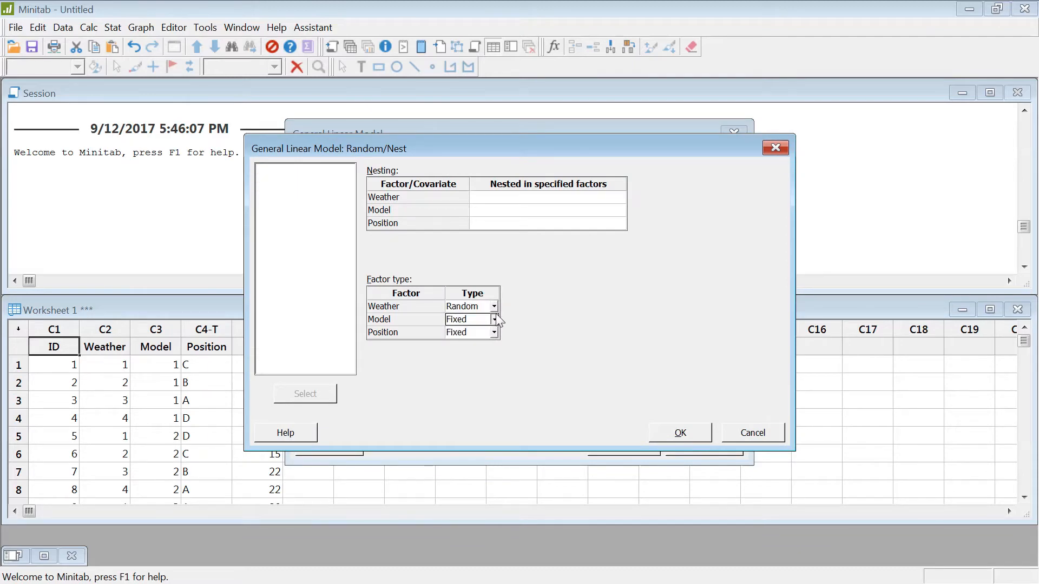
left_click(464, 318)
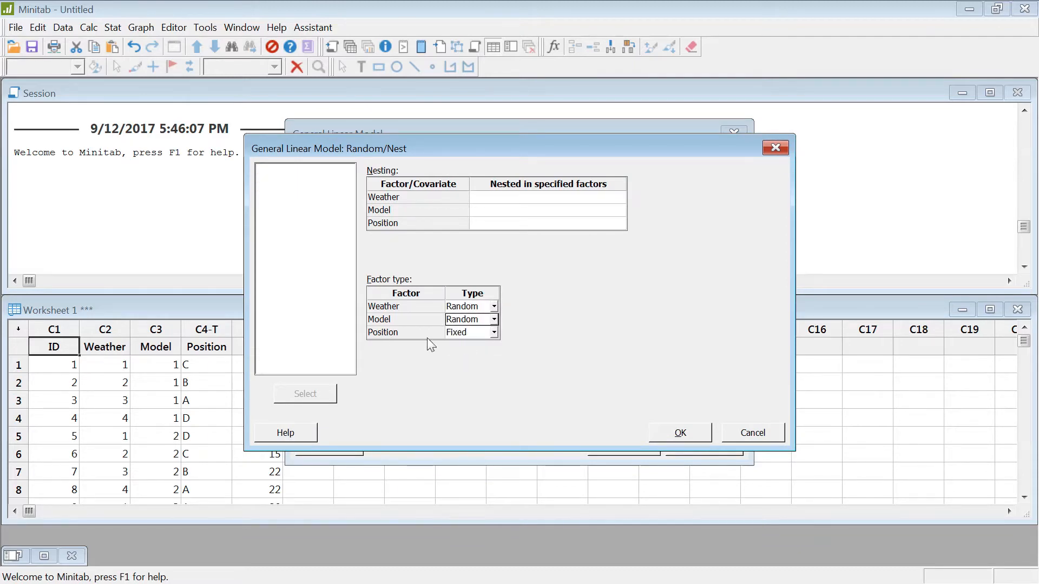
left_click(678, 433)
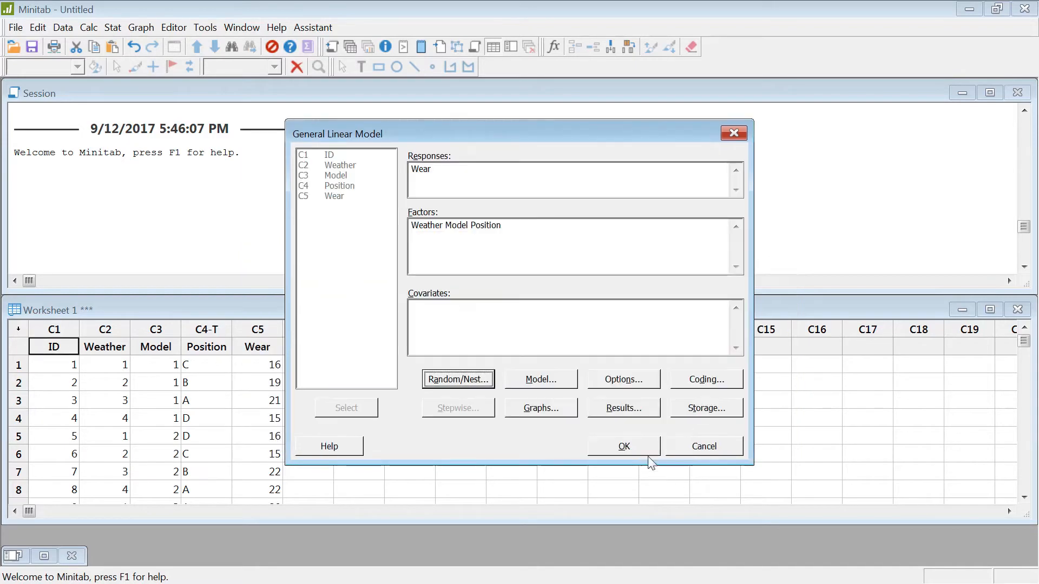
left_click(621, 446)
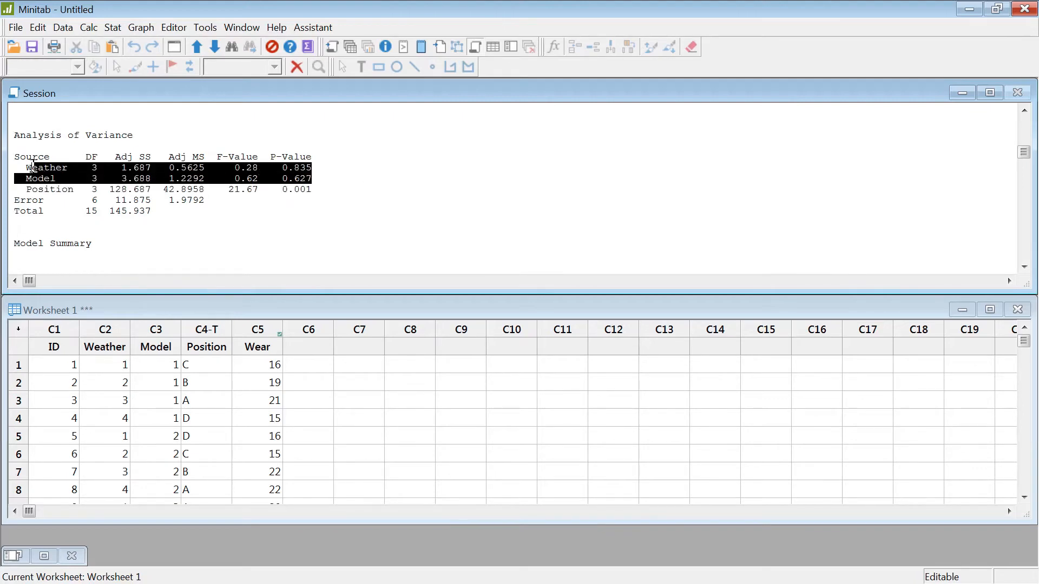
left_click(206, 202)
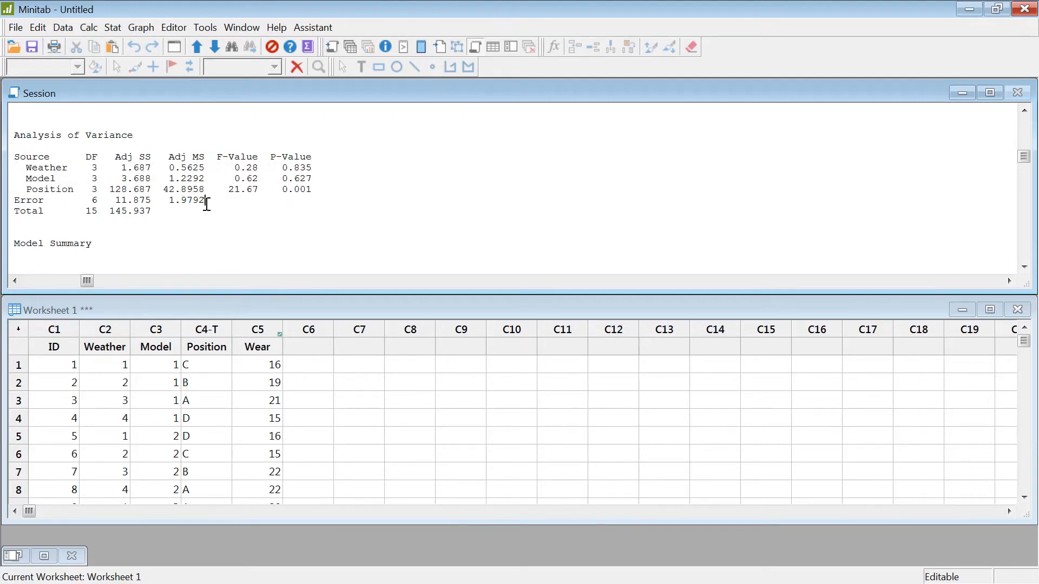
left_click(359, 365)
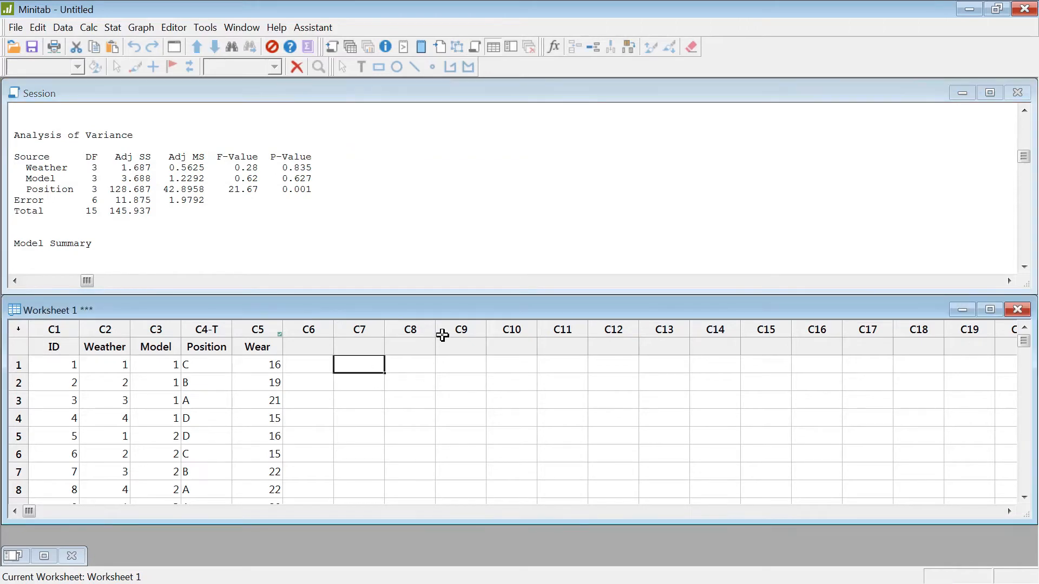
mouse_move(403, 321)
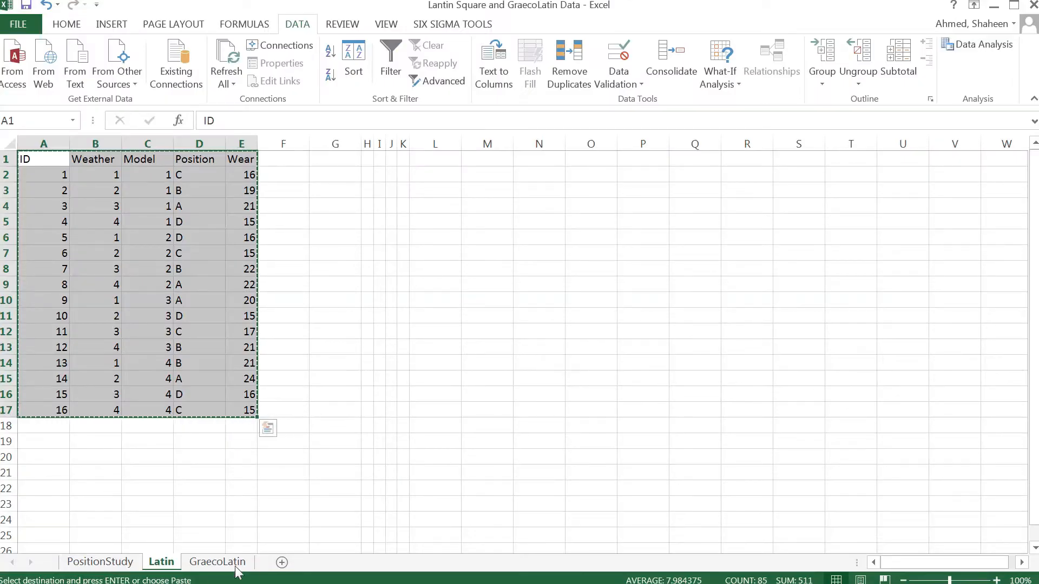
- Open the GraecoLatin sheet and copy its Weather, Model, Position, Tire and Wear columns
left_click(217, 562)
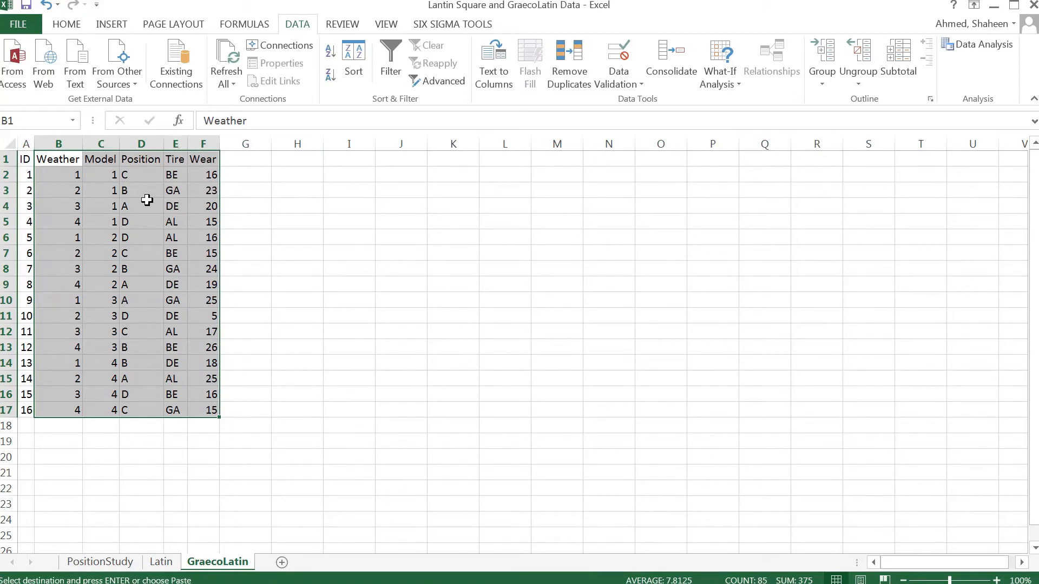
mouse_move(152, 191)
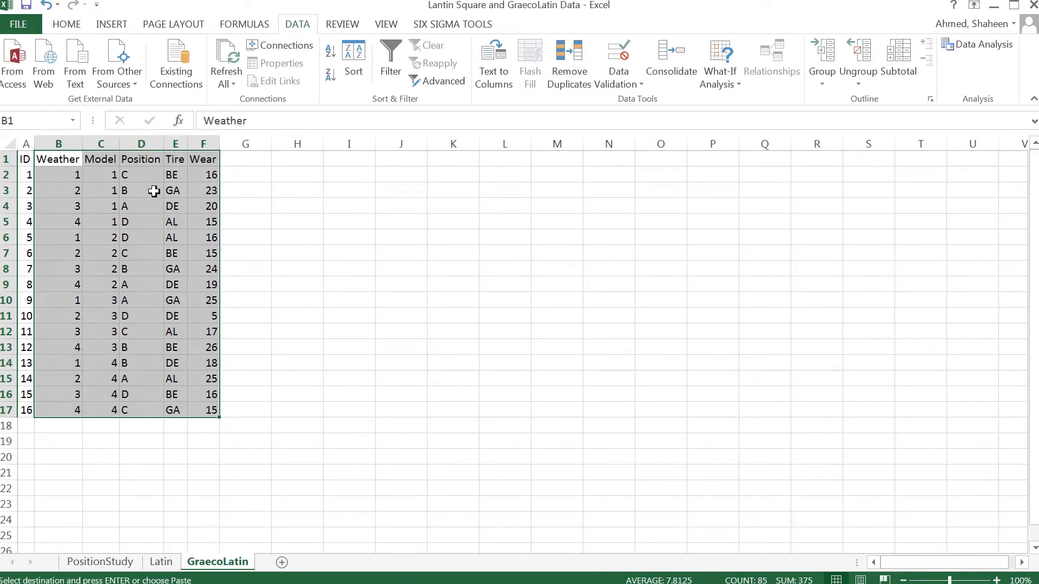
left_click(141, 174)
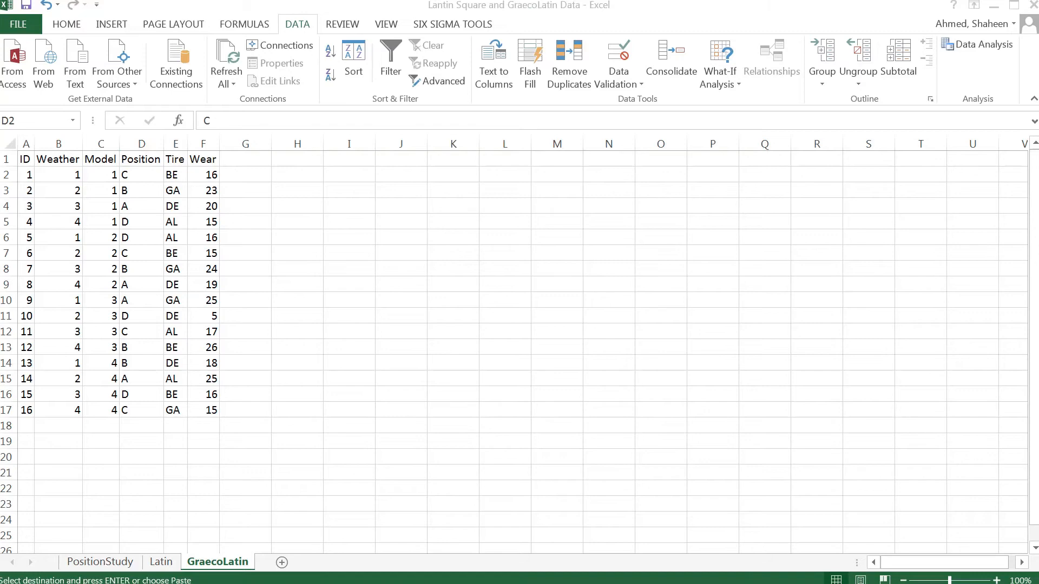
mouse_move(176, 174)
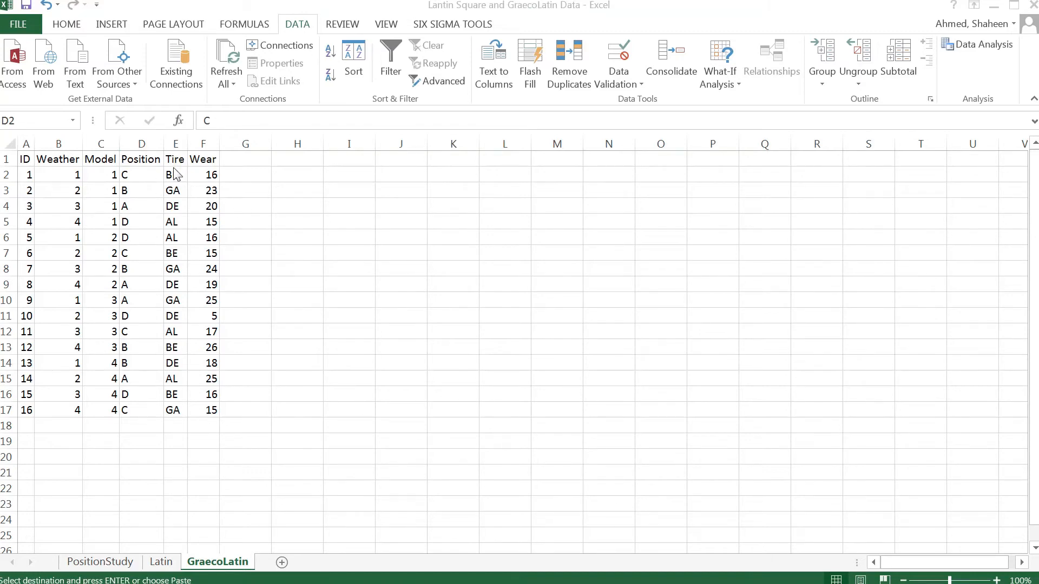
left_click(175, 159)
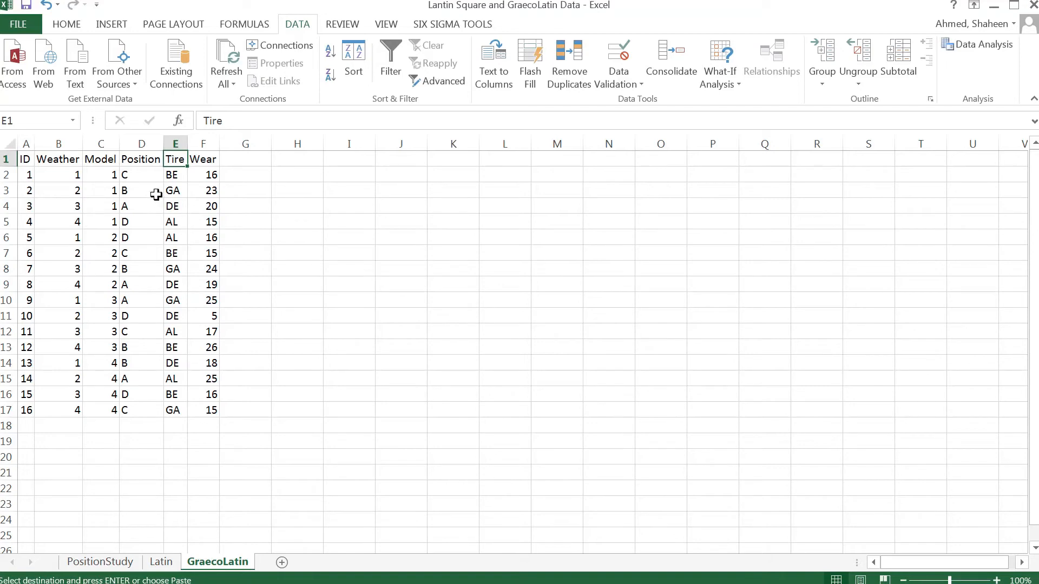
mouse_move(137, 186)
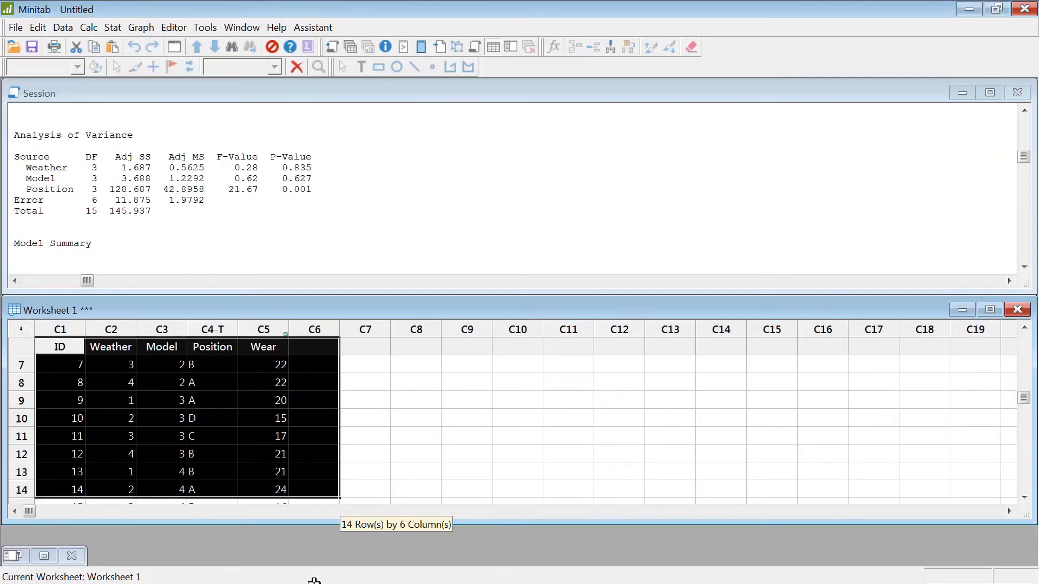
- Paste the Graeco-Latin Weather through Wear columns over the old worksheet data
scroll("down", 3)
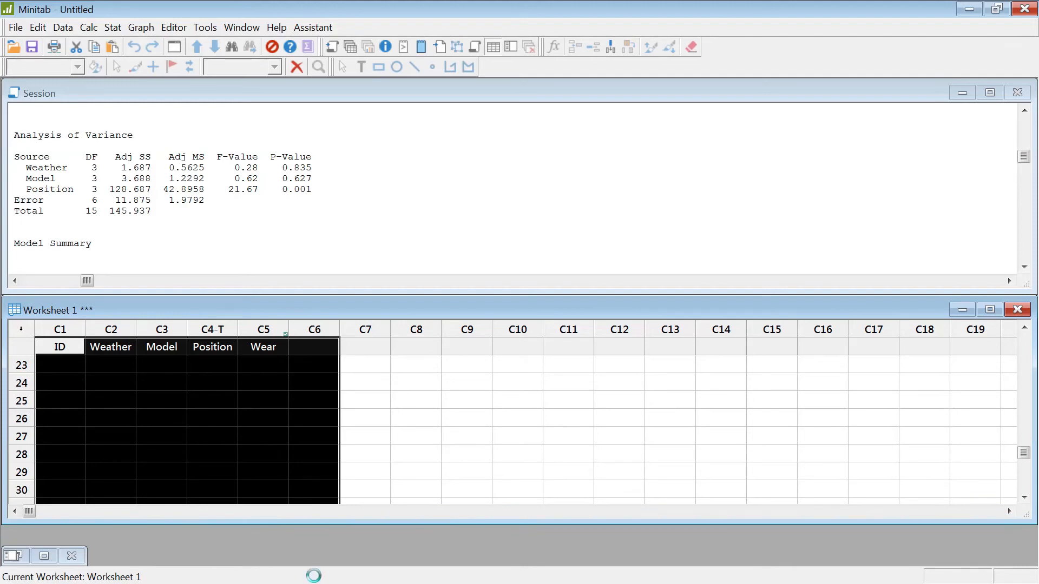
scroll("up", 3)
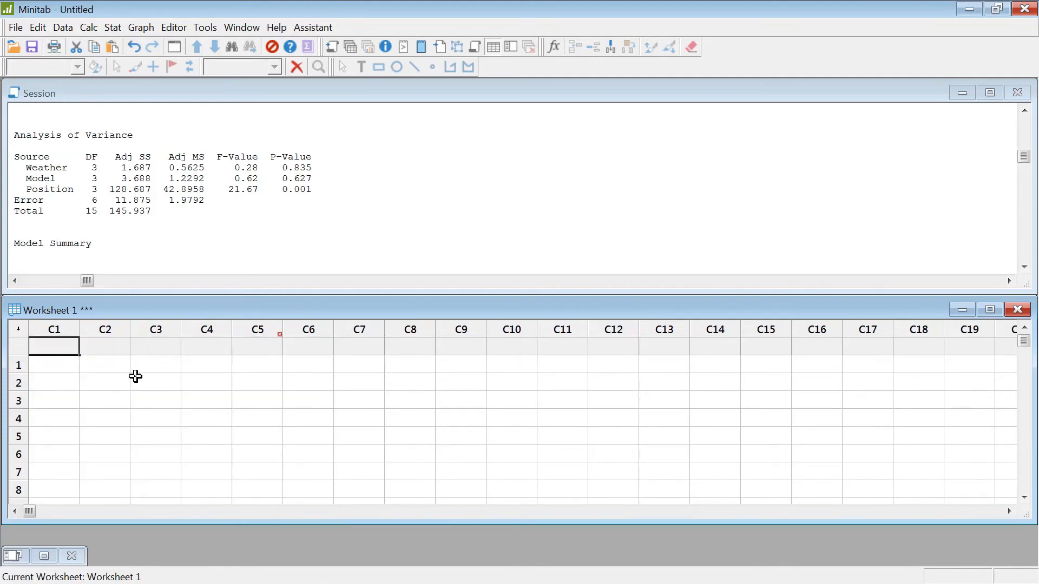
left_click(111, 27)
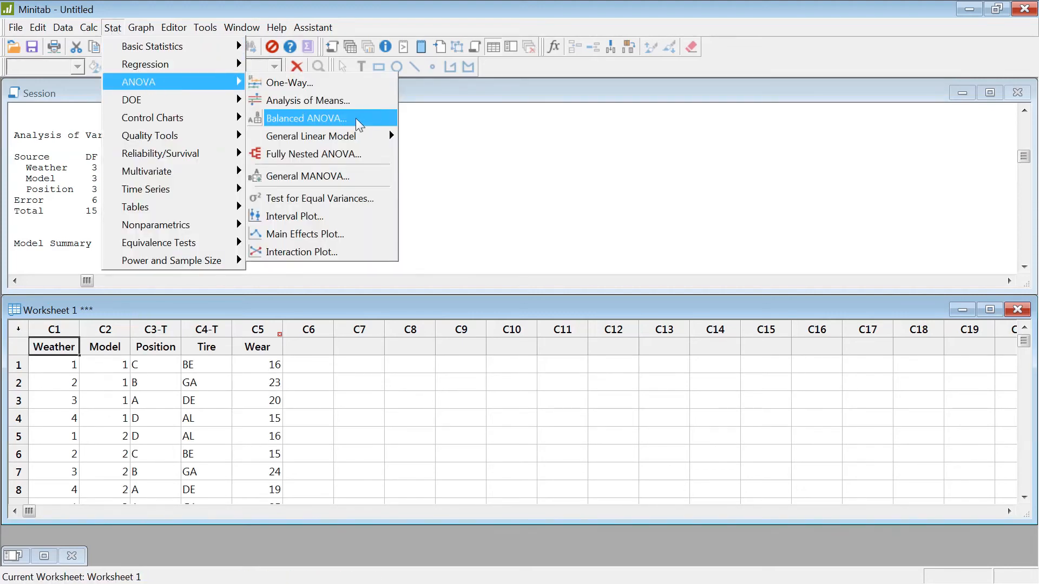
mouse_move(311, 136)
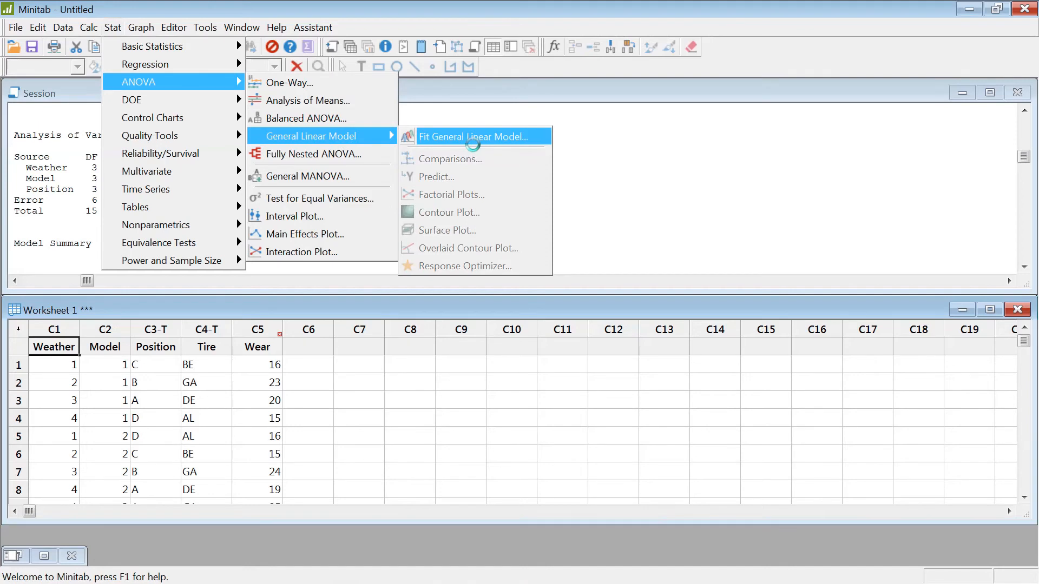
- Fit Wear on Weather, Model, Position and Tire with Weather and Model random, and run it
left_click(472, 136)
type("Weather-Tire")
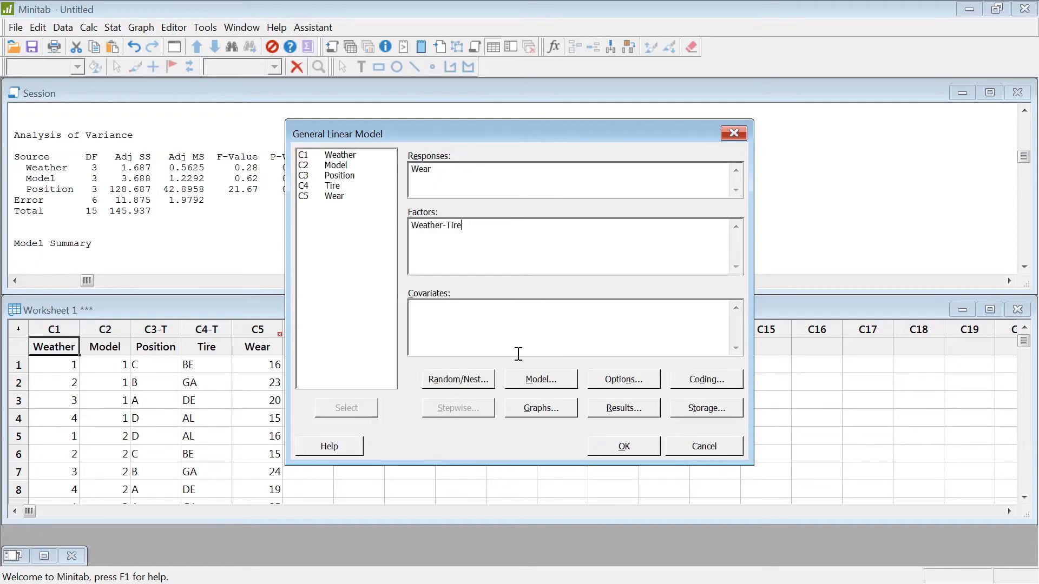
left_click(456, 379)
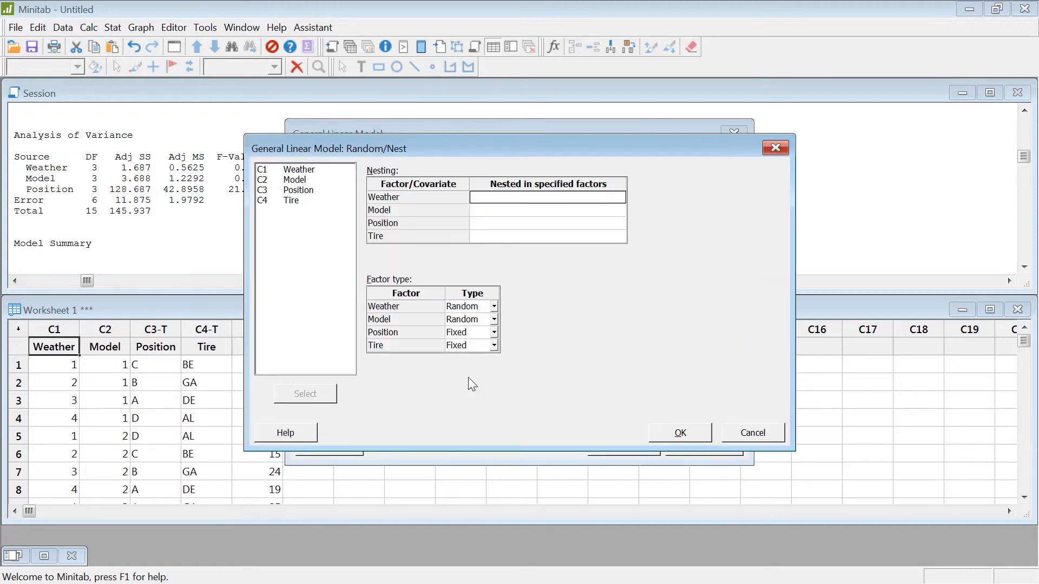
mouse_move(379, 337)
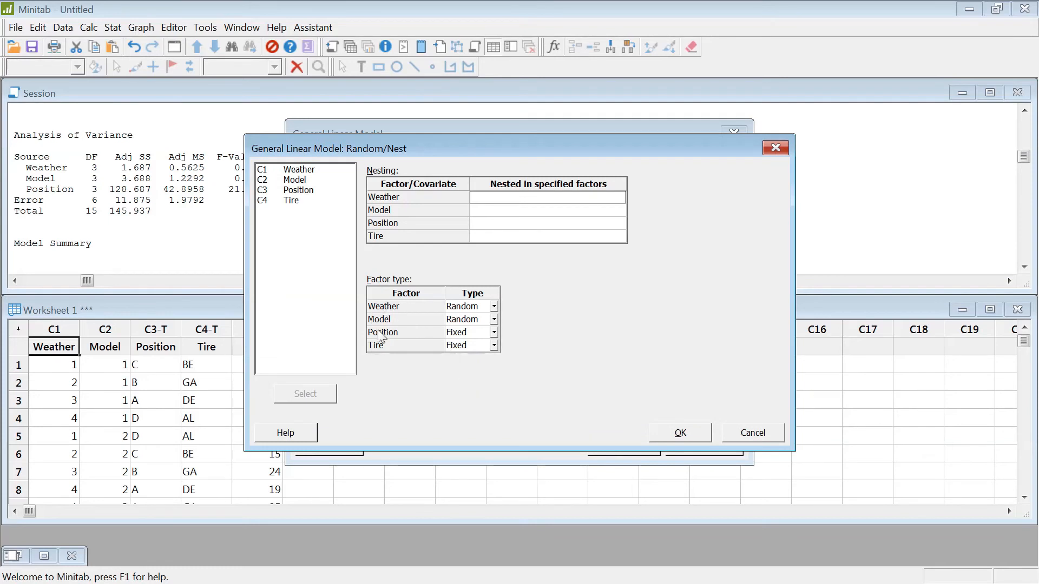
mouse_move(680, 433)
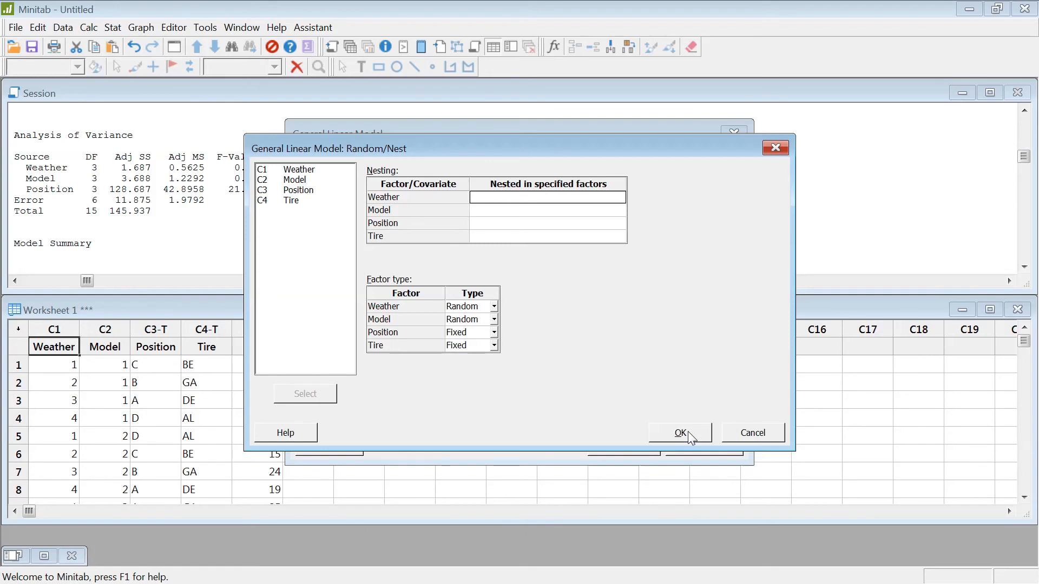
left_click(678, 433)
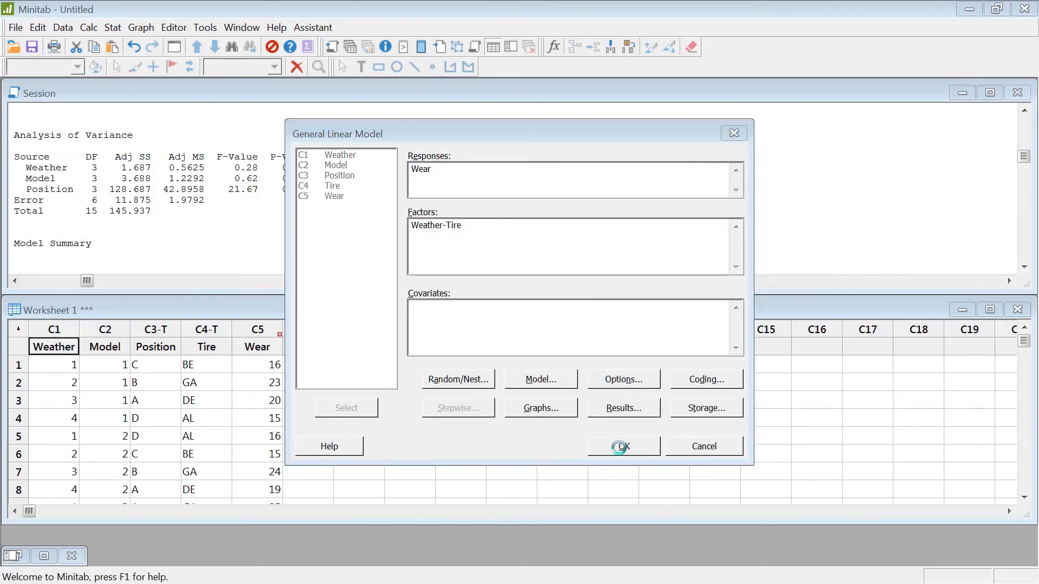
left_click(619, 446)
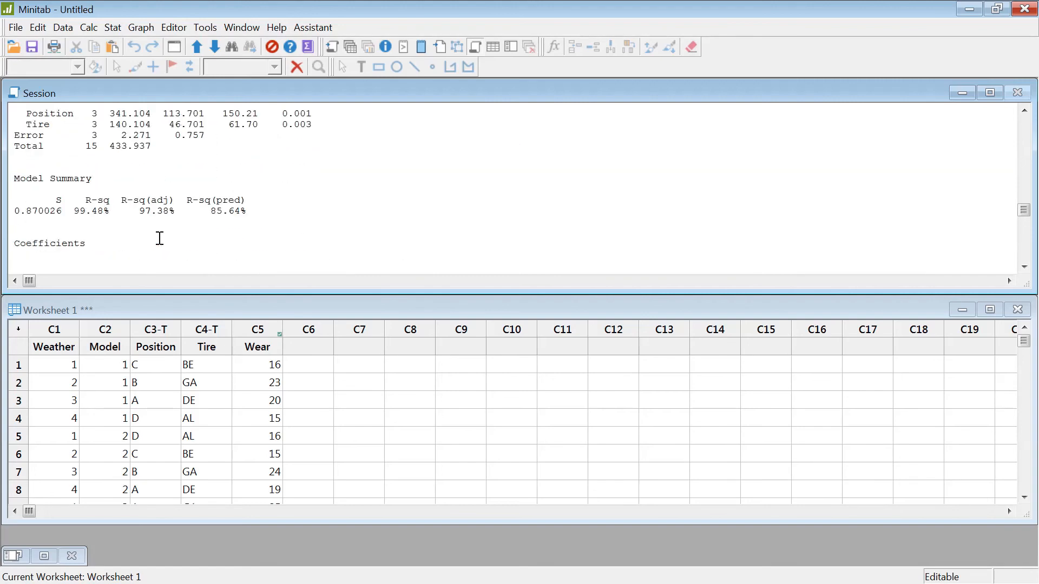
scroll("up", 3)
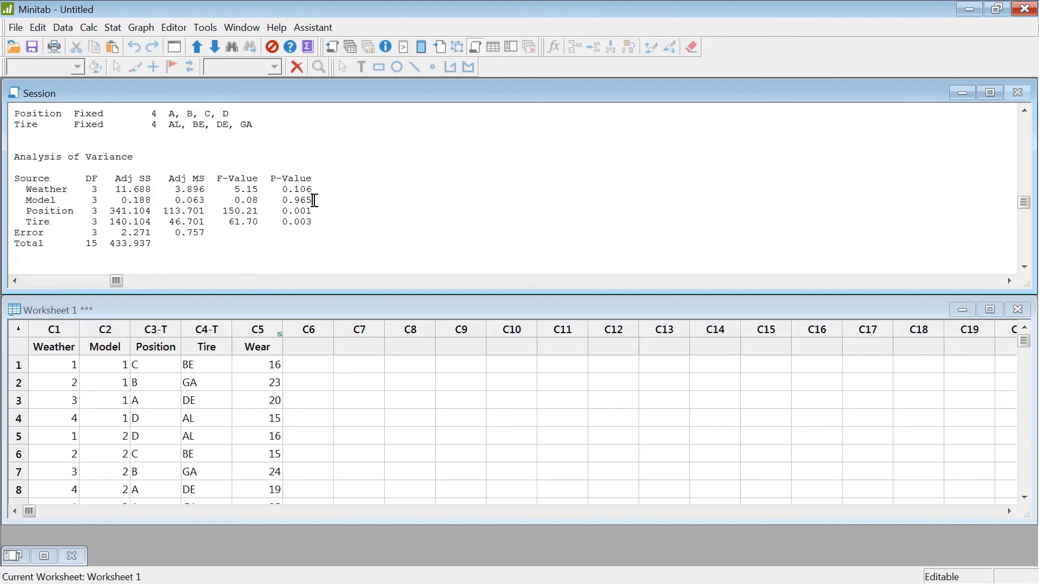
left_click_drag(26, 188, 311, 200)
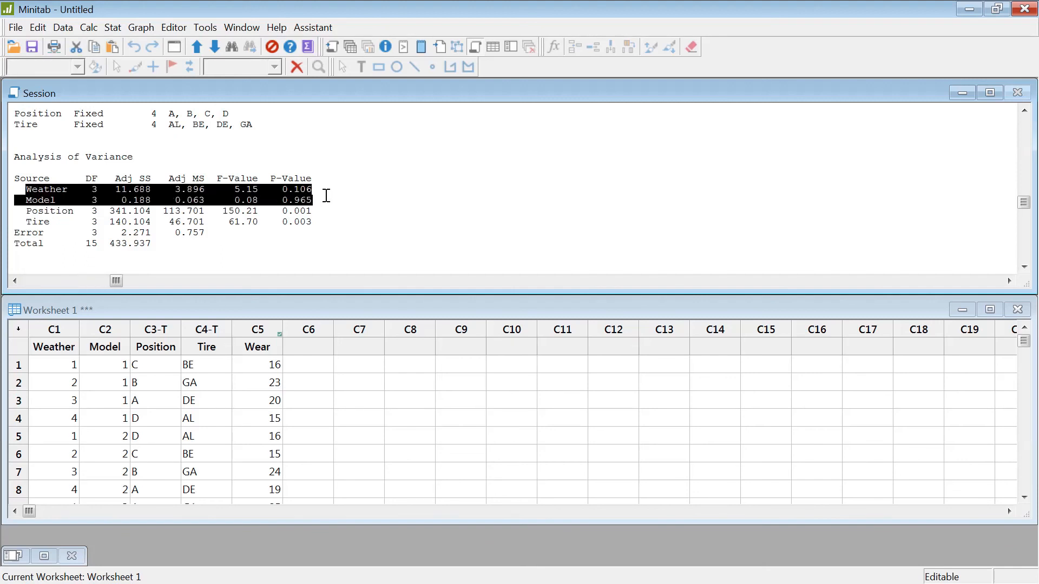
left_click(296, 201)
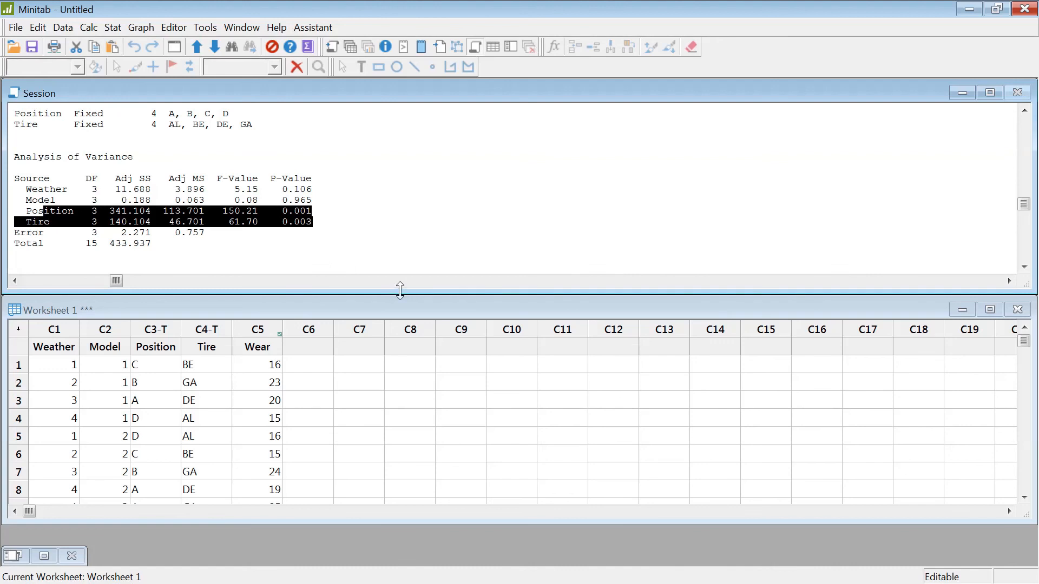
left_click(112, 27)
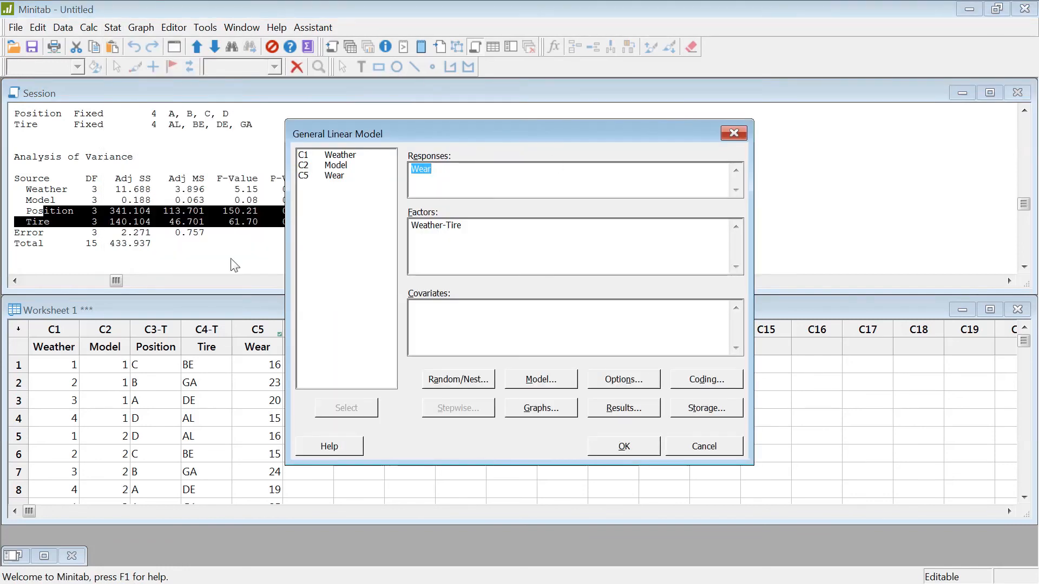
left_click(621, 446)
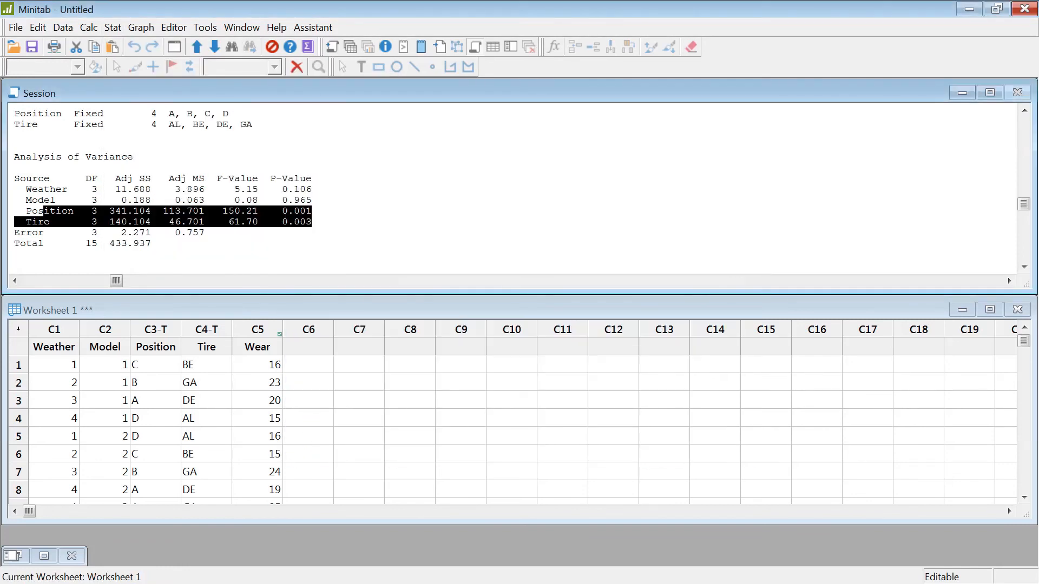